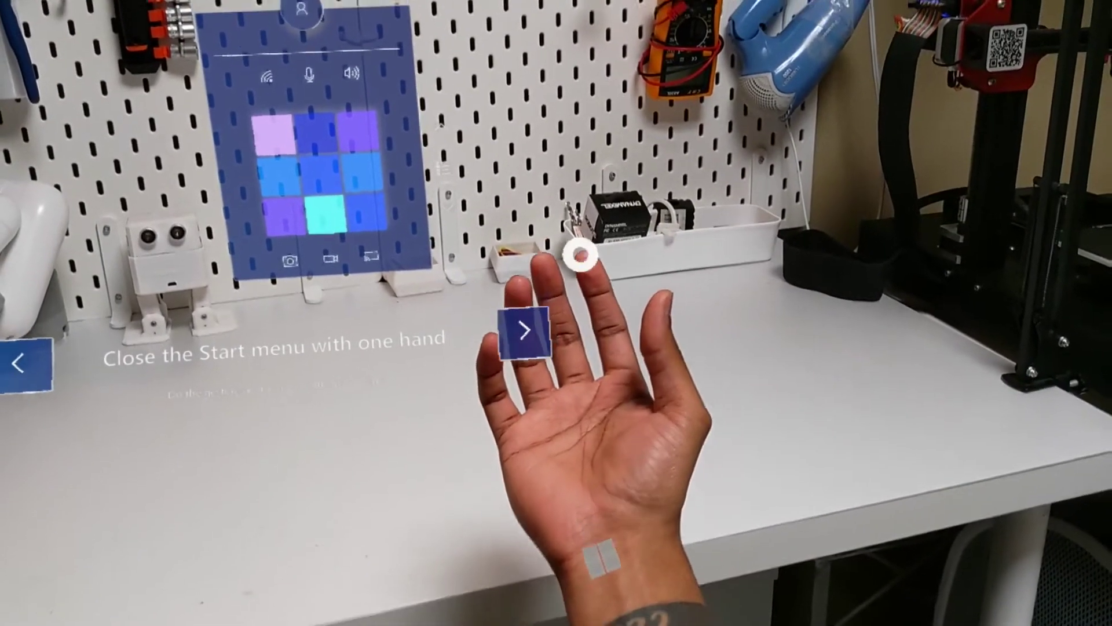
Close the Start menu with the wrist Start icon to finish the one-handed lesson
click(527, 330)
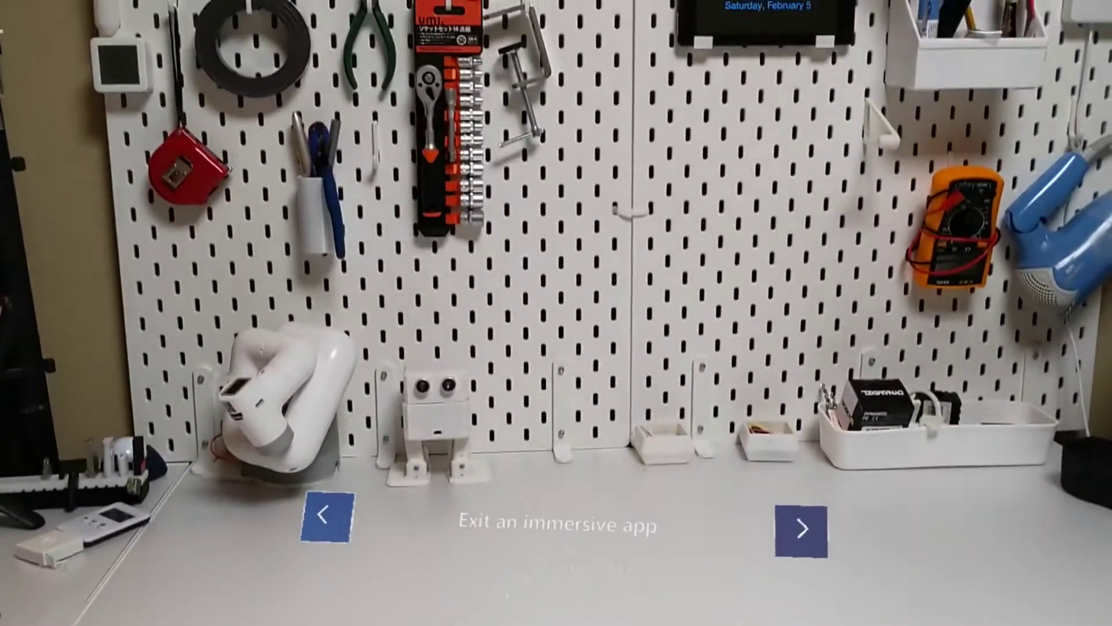